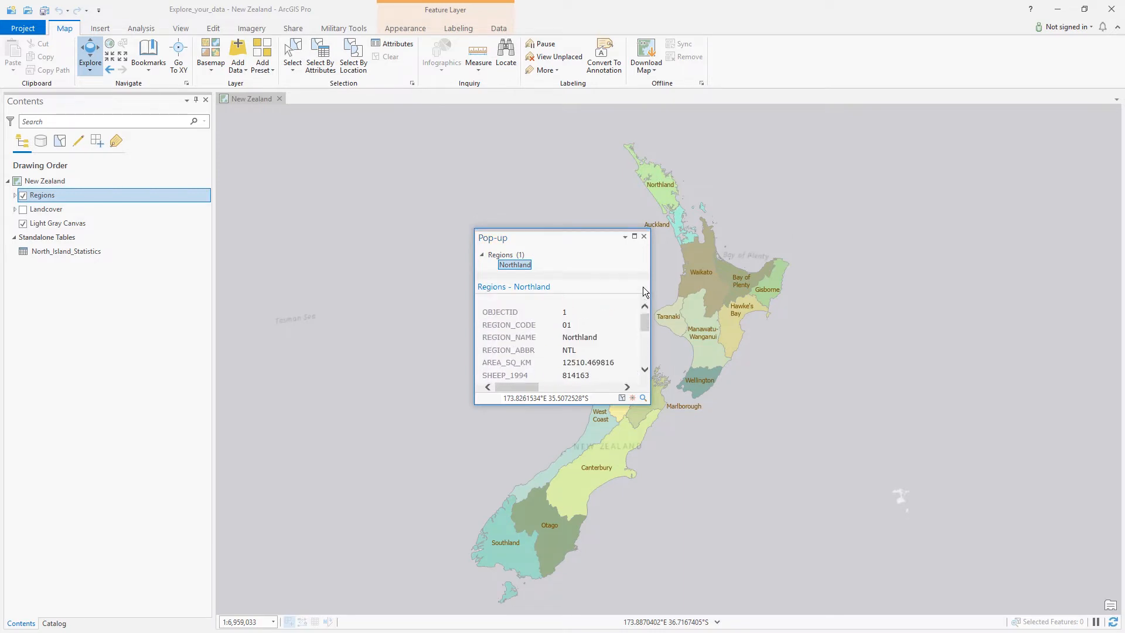
# Close Northland's pop-up, open Manawatu-Wanganui's pop-up, then close that one too.
pyautogui.click(643, 236)
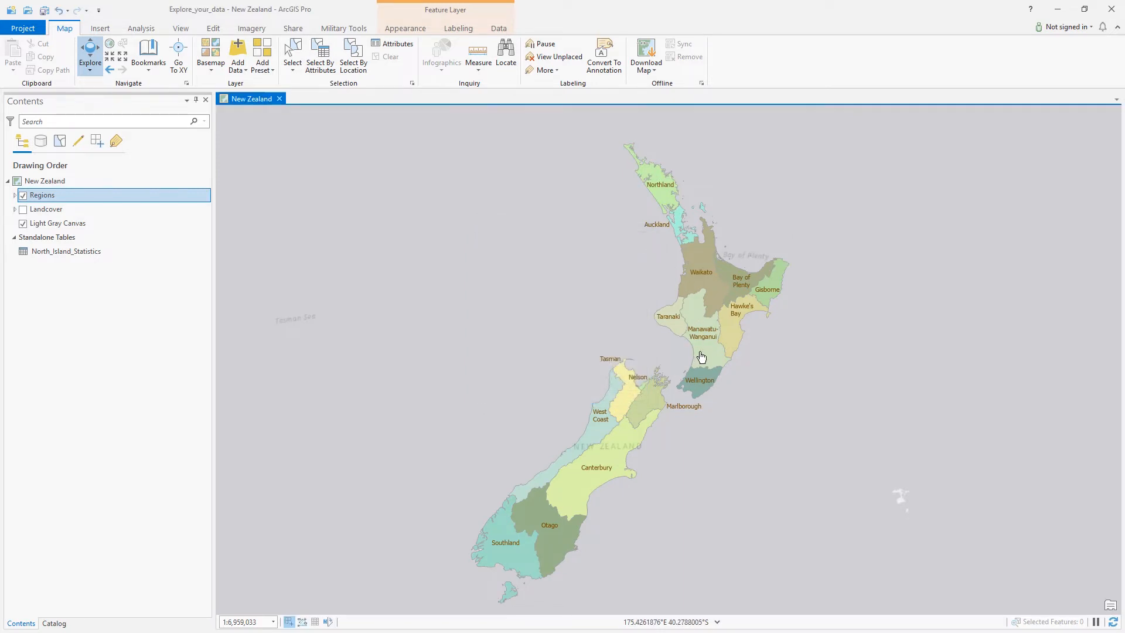
pyautogui.click(701, 356)
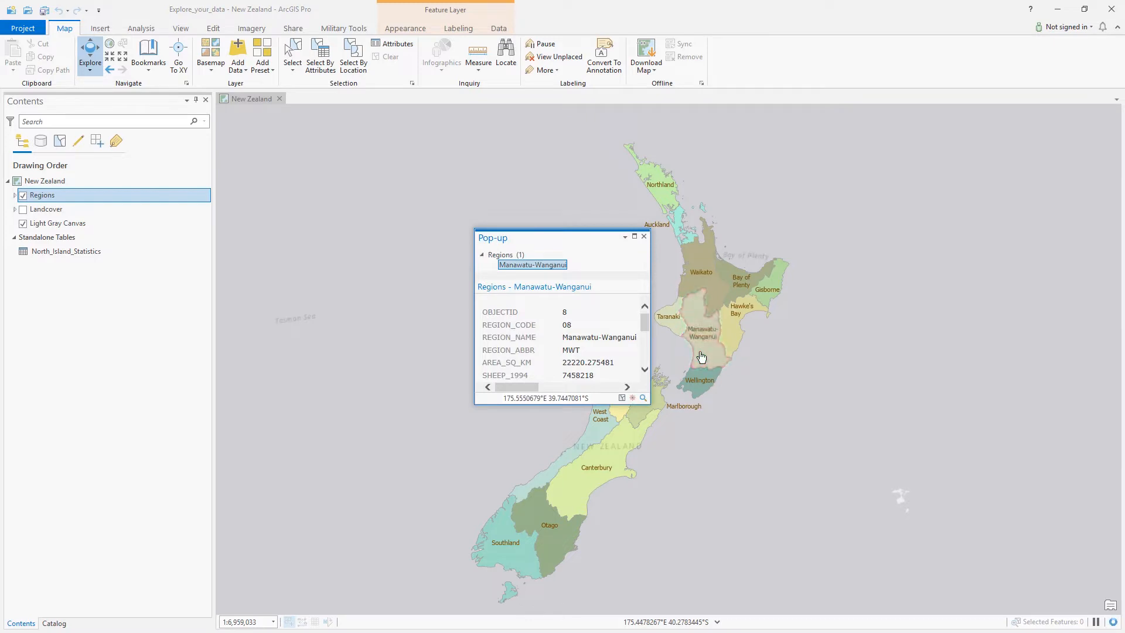
pyautogui.click(644, 236)
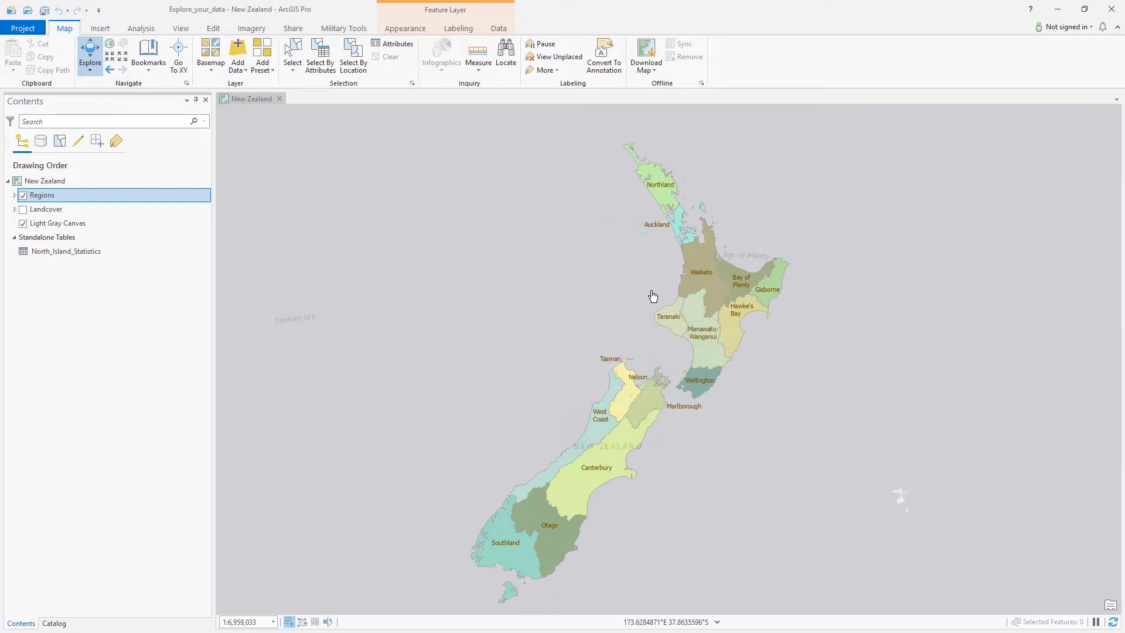
pyautogui.click(595, 467)
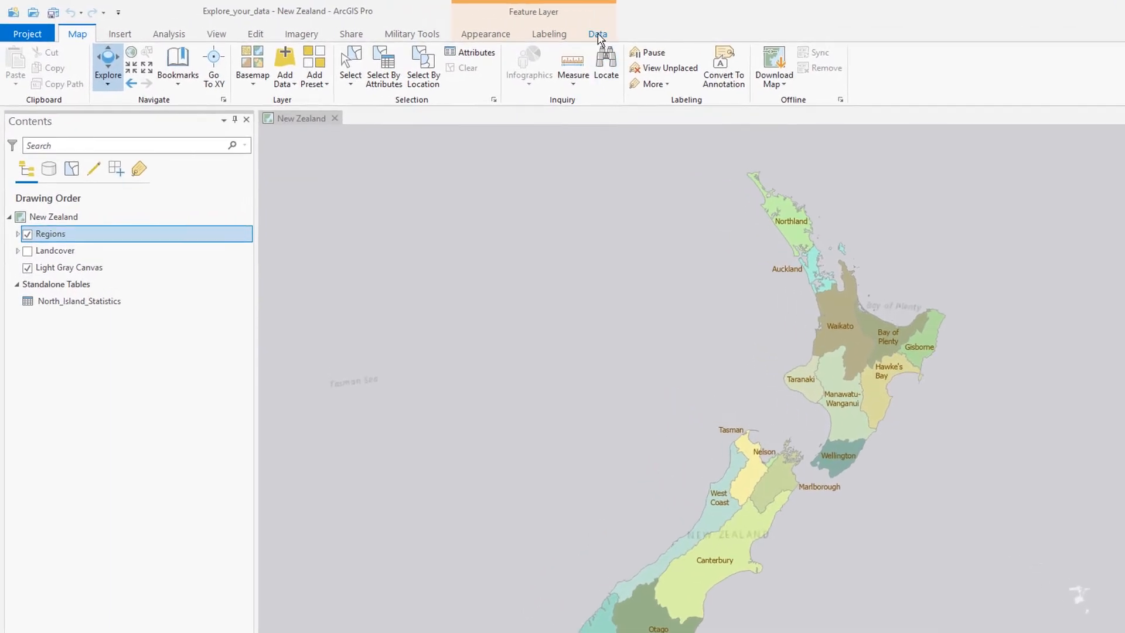
# Open the Regions attribute table, sort BEEF_CATTLE_2014 descending, and select the Manawatu-Wanganui row.
pyautogui.click(596, 34)
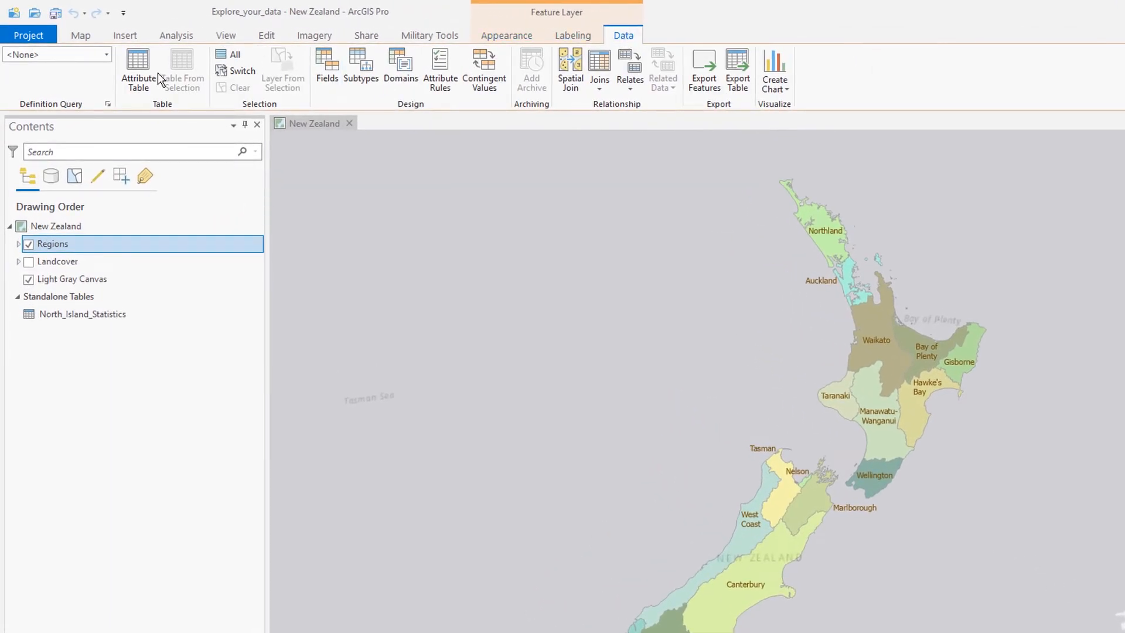
pyautogui.click(137, 70)
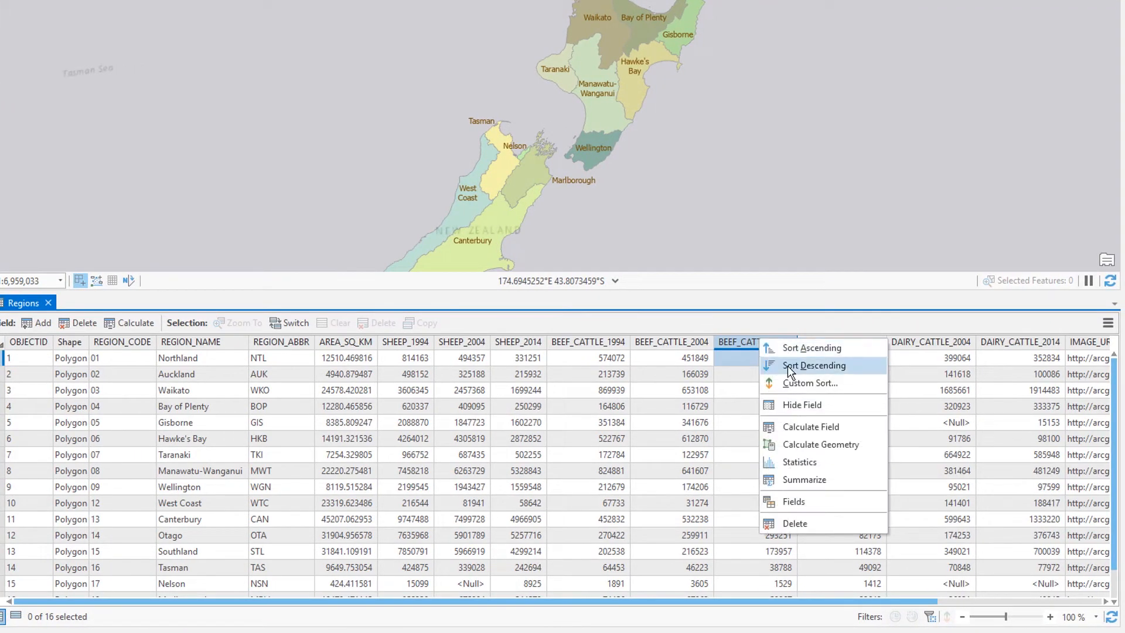
pyautogui.click(812, 365)
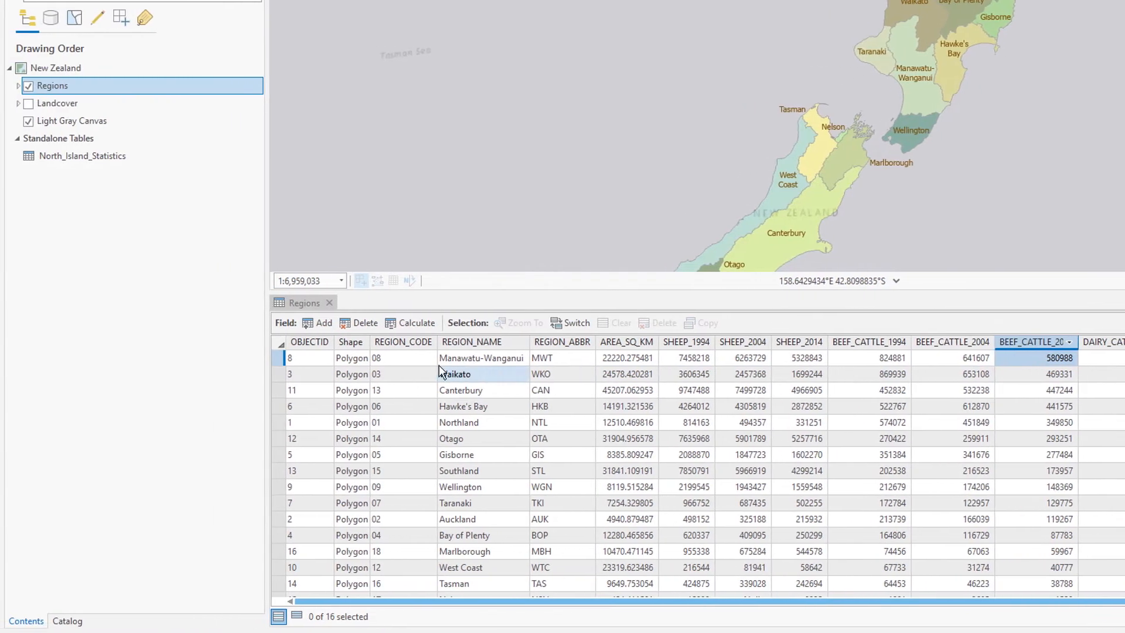
pyautogui.click(281, 357)
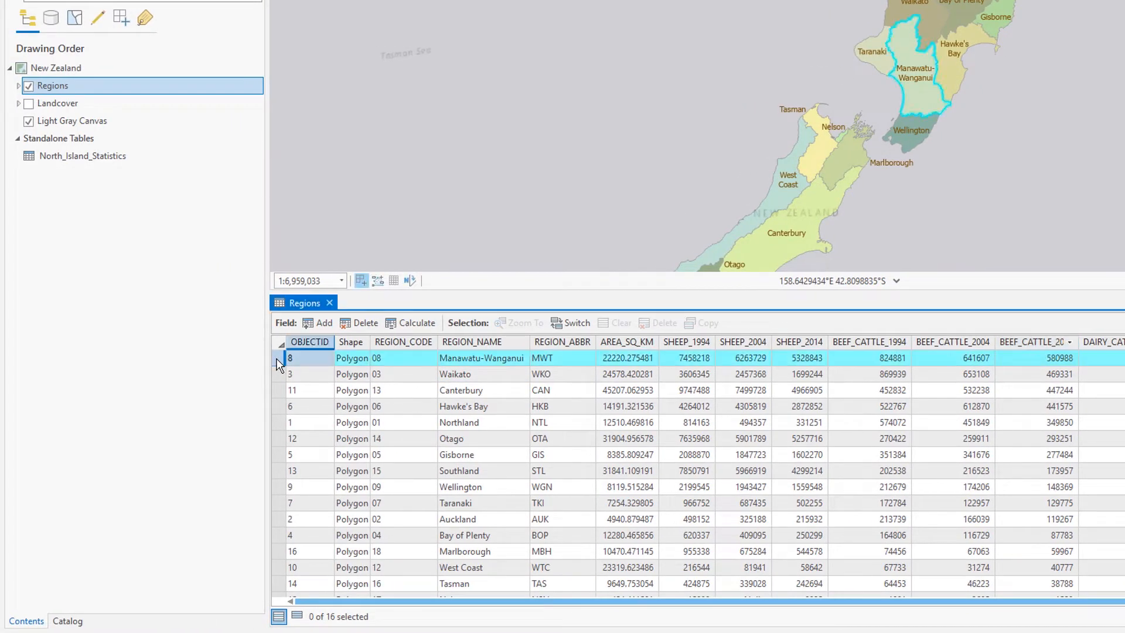
pyautogui.click(279, 357)
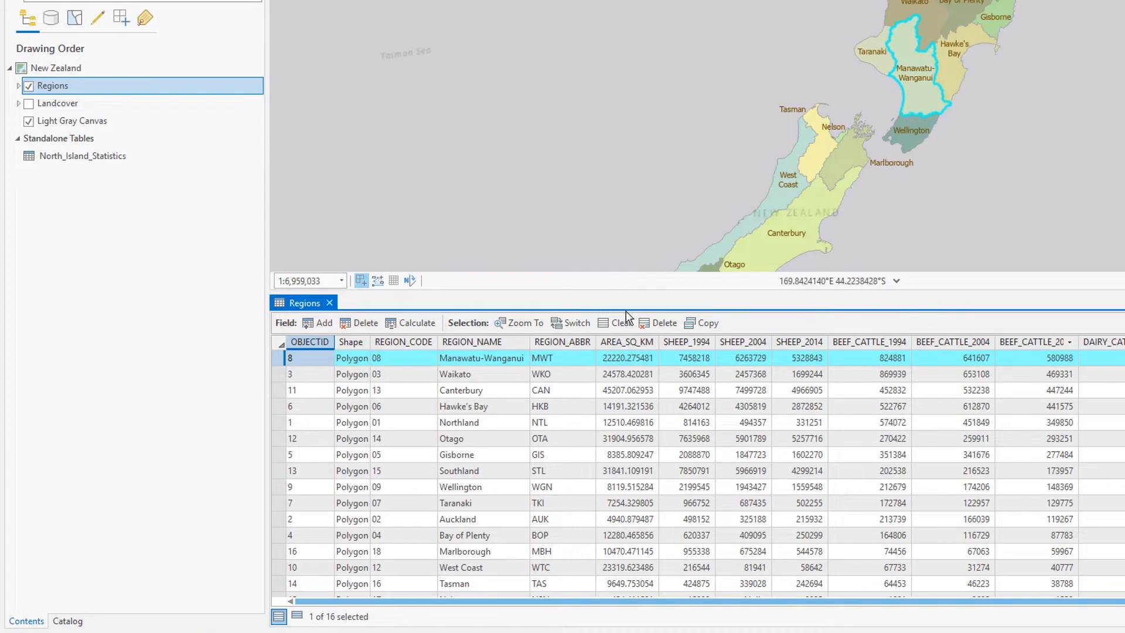
pyautogui.click(330, 303)
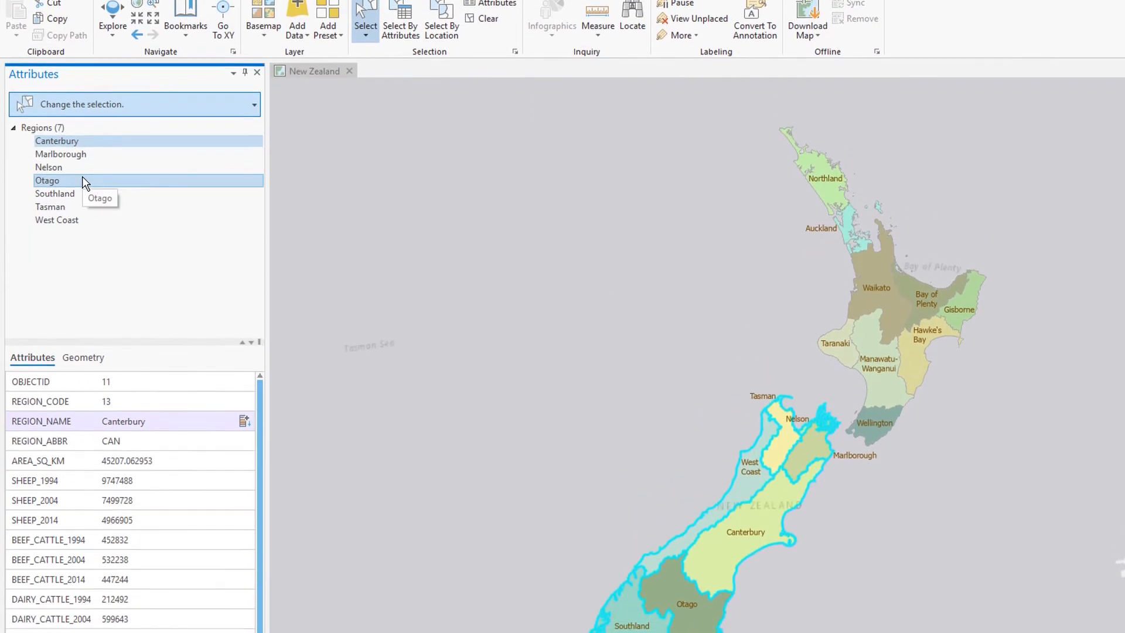
# View Otago's attributes in the Attributes pane, then clear the region selection.
pyautogui.click(48, 180)
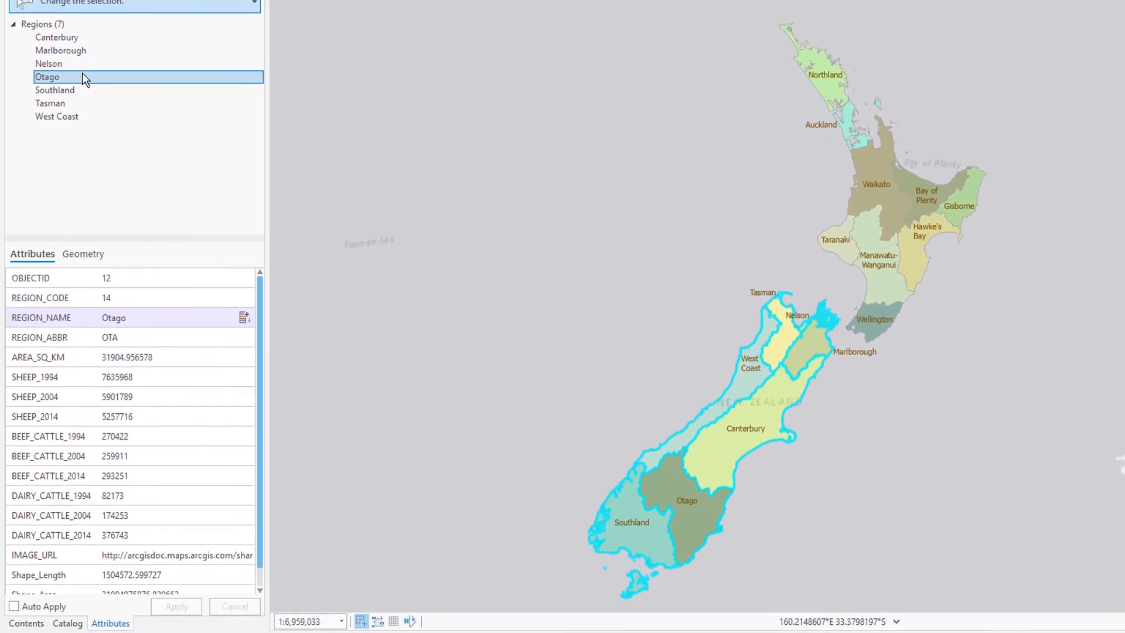
pyautogui.click(83, 270)
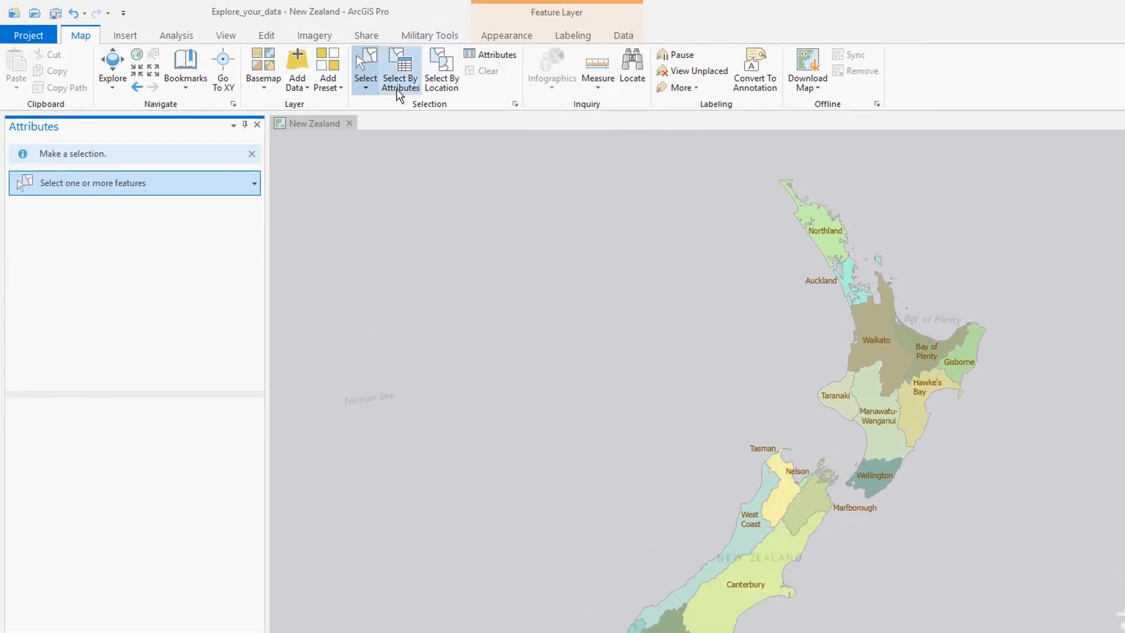
# In Select Layer By Attribute, add the clause SHEEP_2014 is greater than 1,000,000.
pyautogui.click(399, 70)
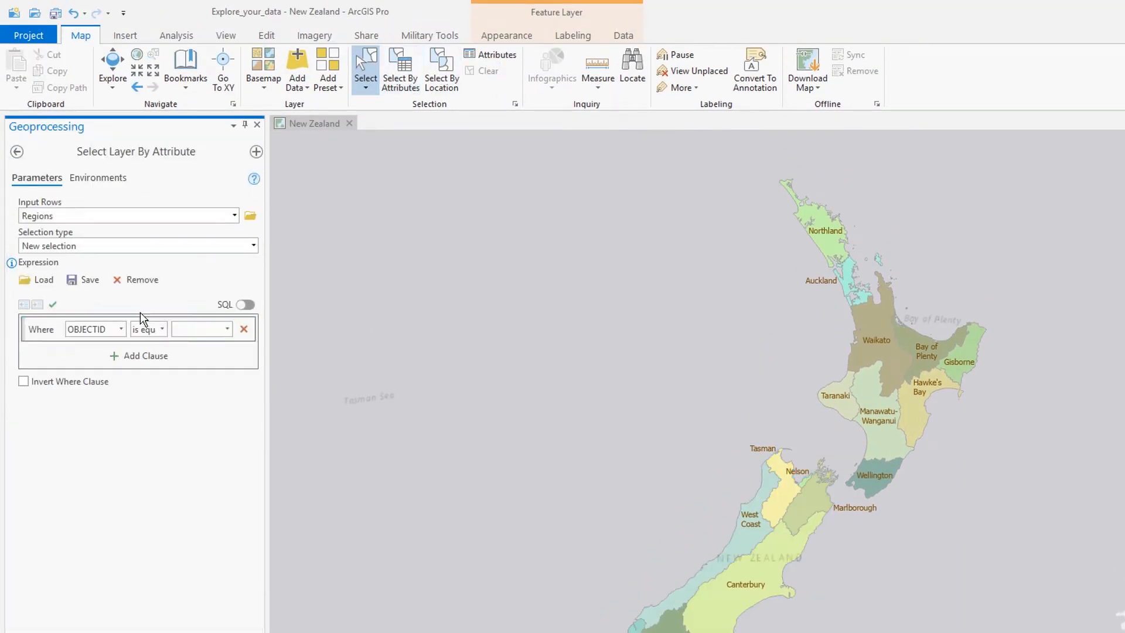
pyautogui.click(120, 329)
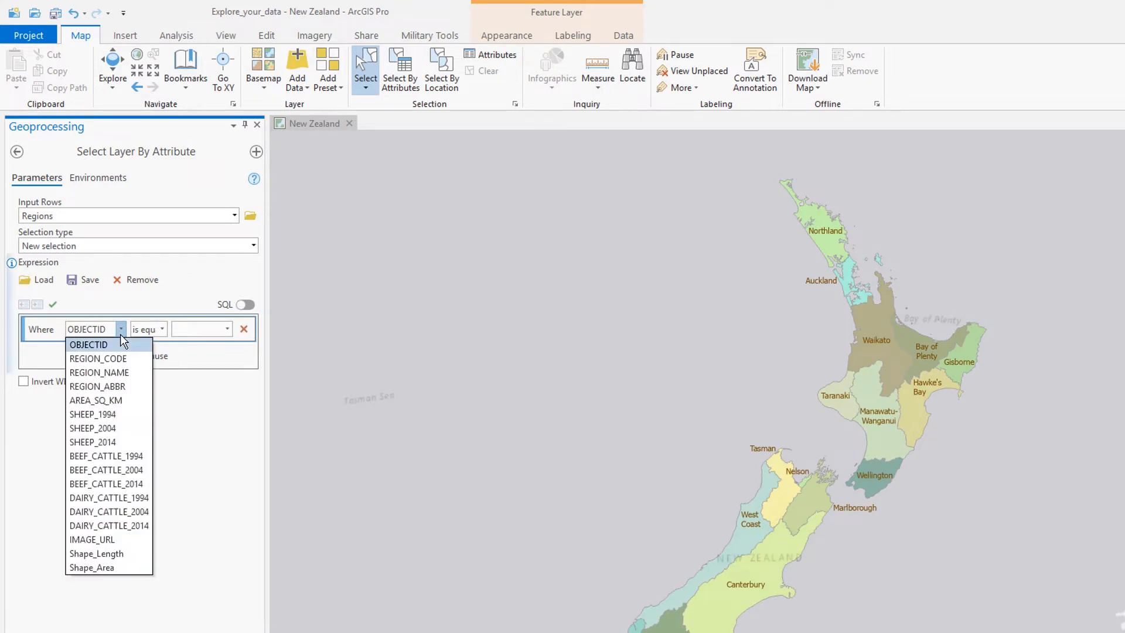
pyautogui.click(93, 441)
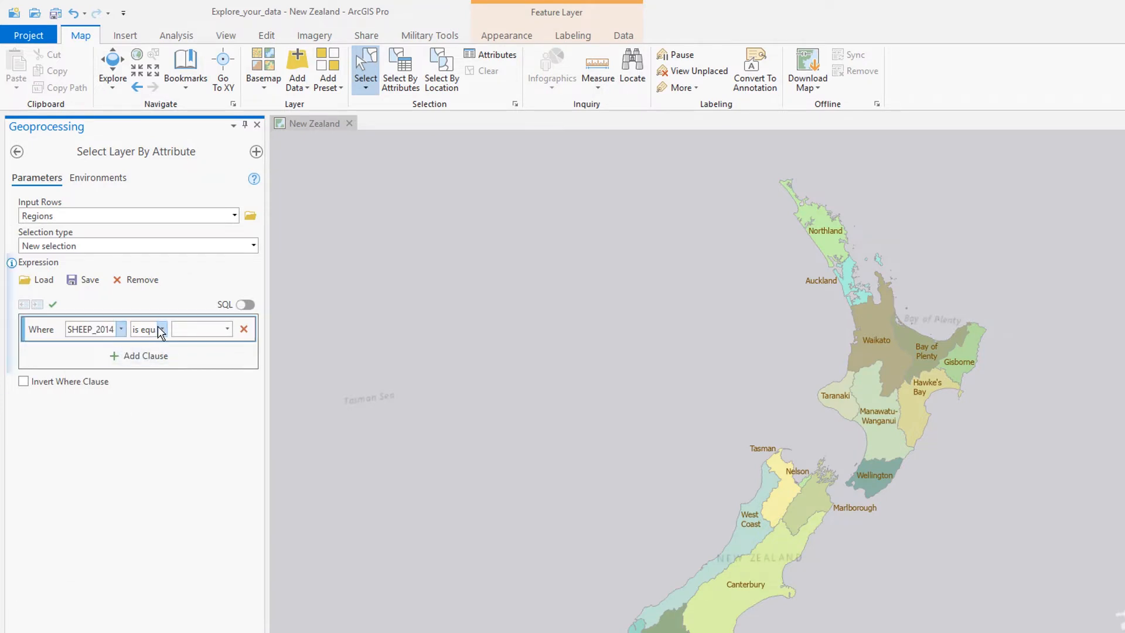
pyautogui.click(148, 329)
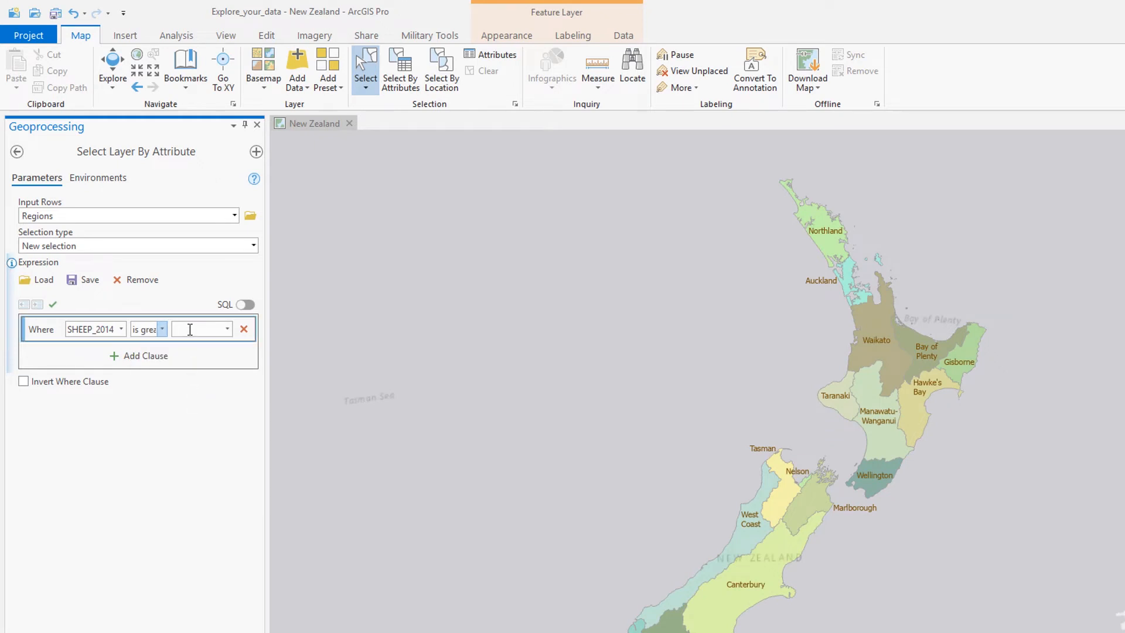
pyautogui.write('1000000')
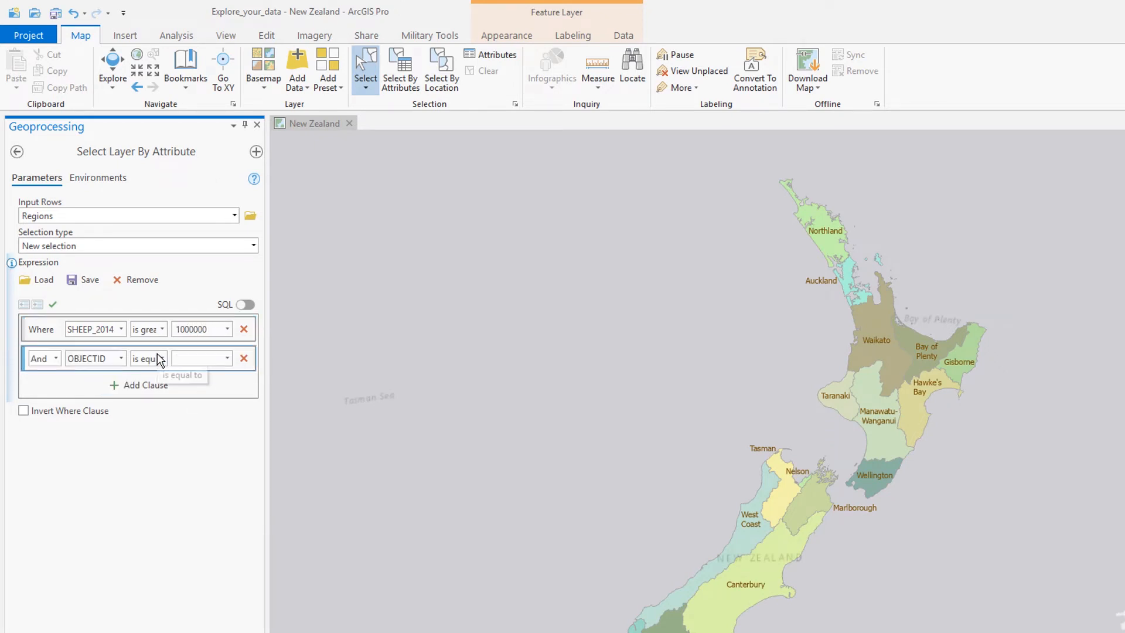
# Add a BEEF_CATTLE_2014 greater than 500000 clause and run the query.
pyautogui.click(121, 358)
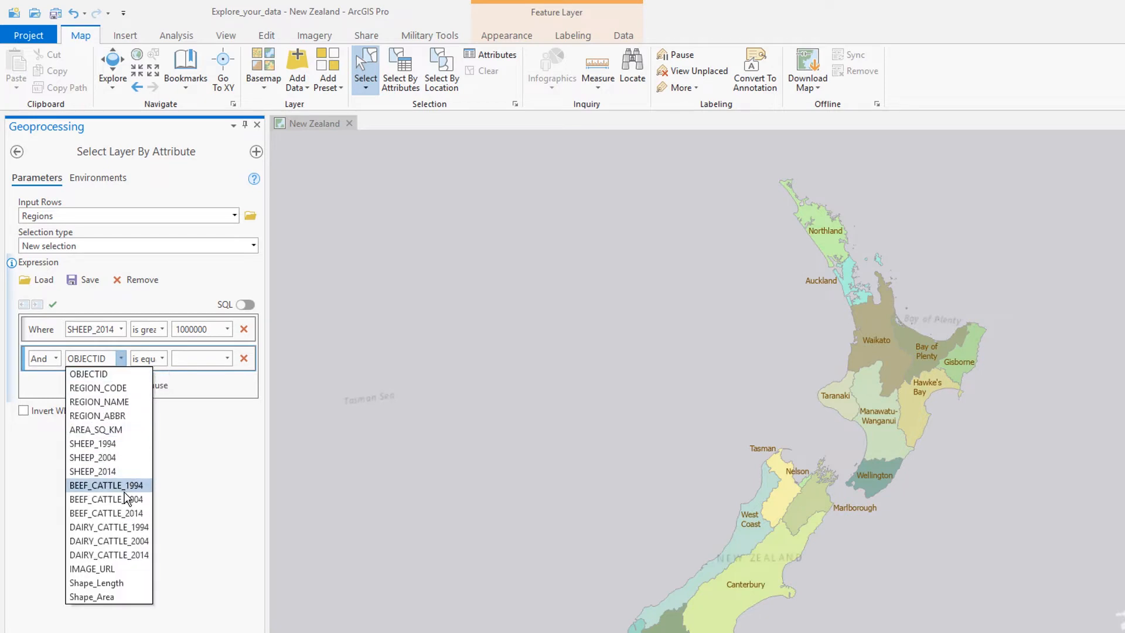
pyautogui.click(162, 358)
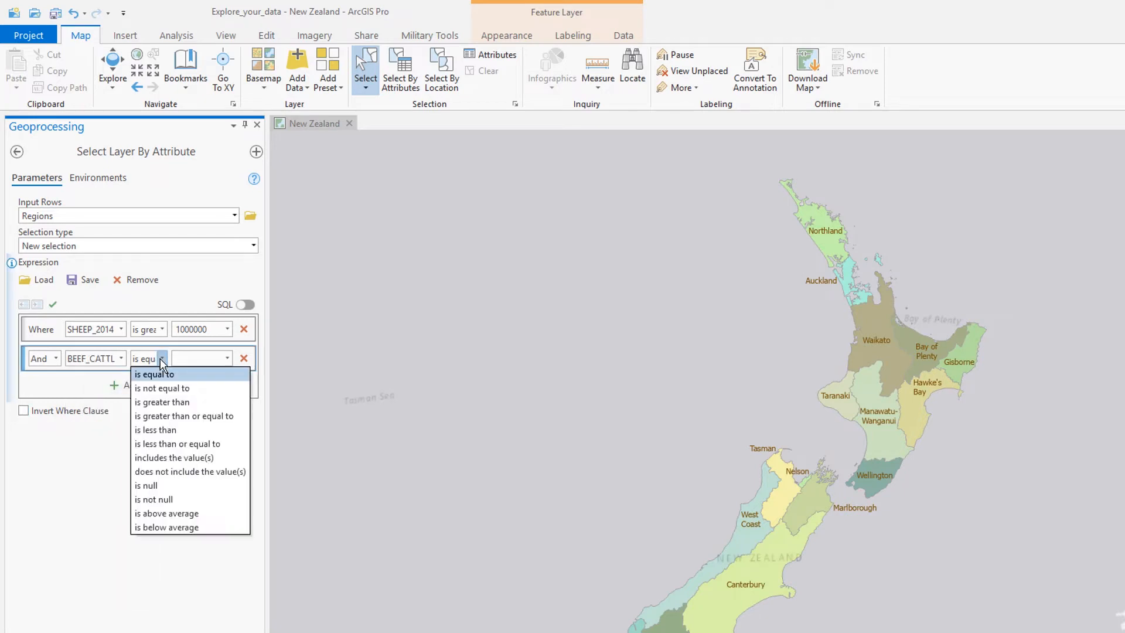
pyautogui.click(162, 402)
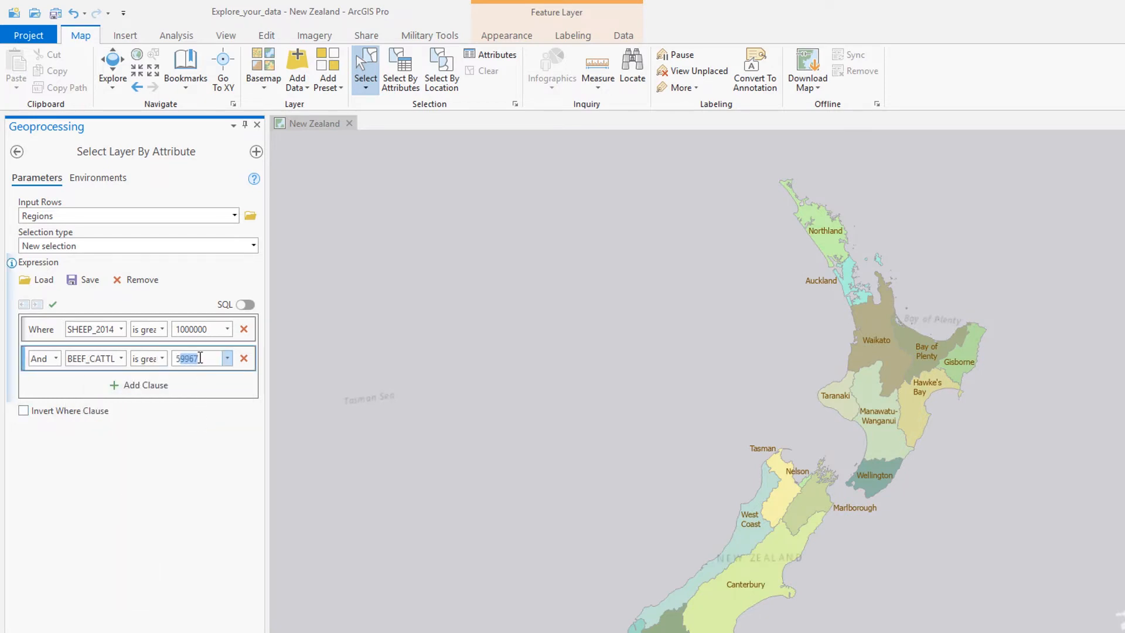
pyautogui.write('500000')
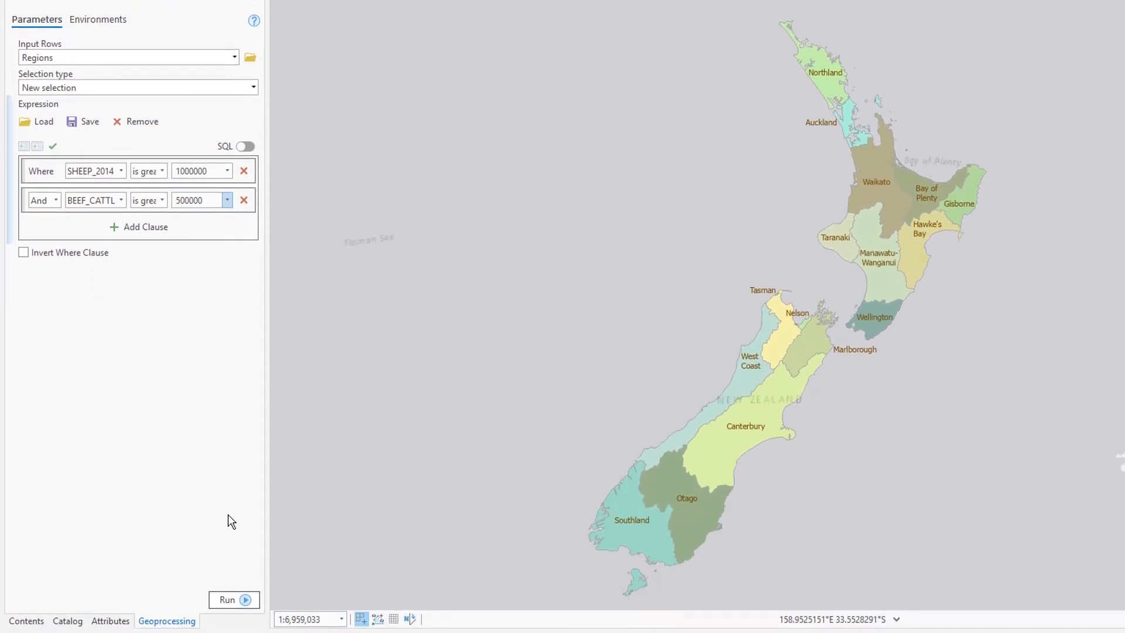
pyautogui.click(234, 565)
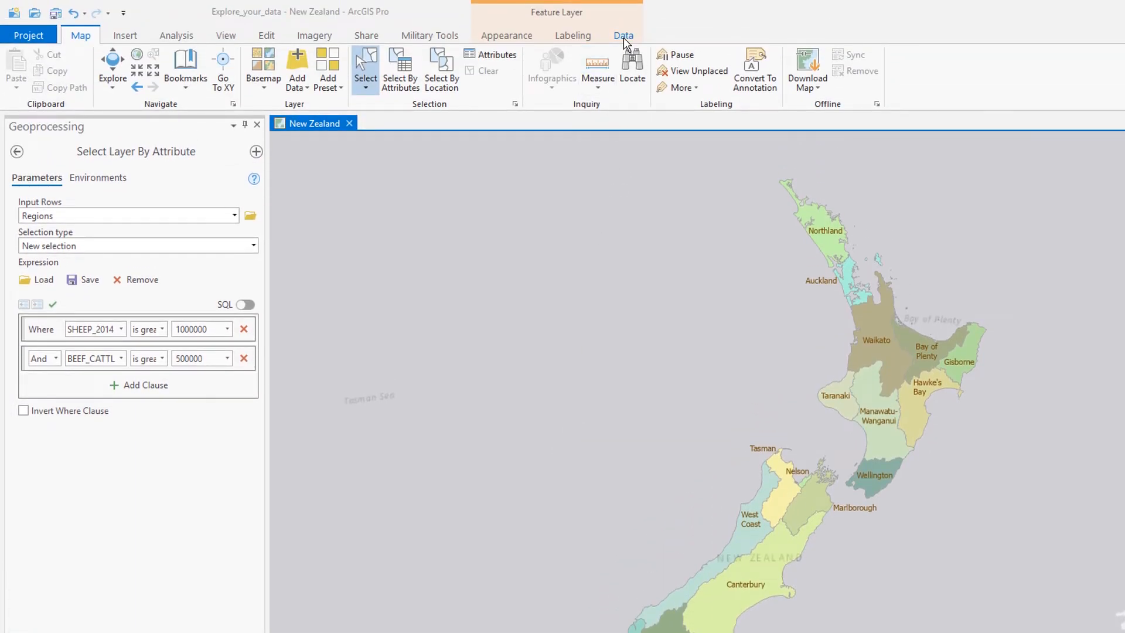
# Create a bar chart of SHEEP_2014 by REGION_NAME for the Regions layer.
pyautogui.click(623, 35)
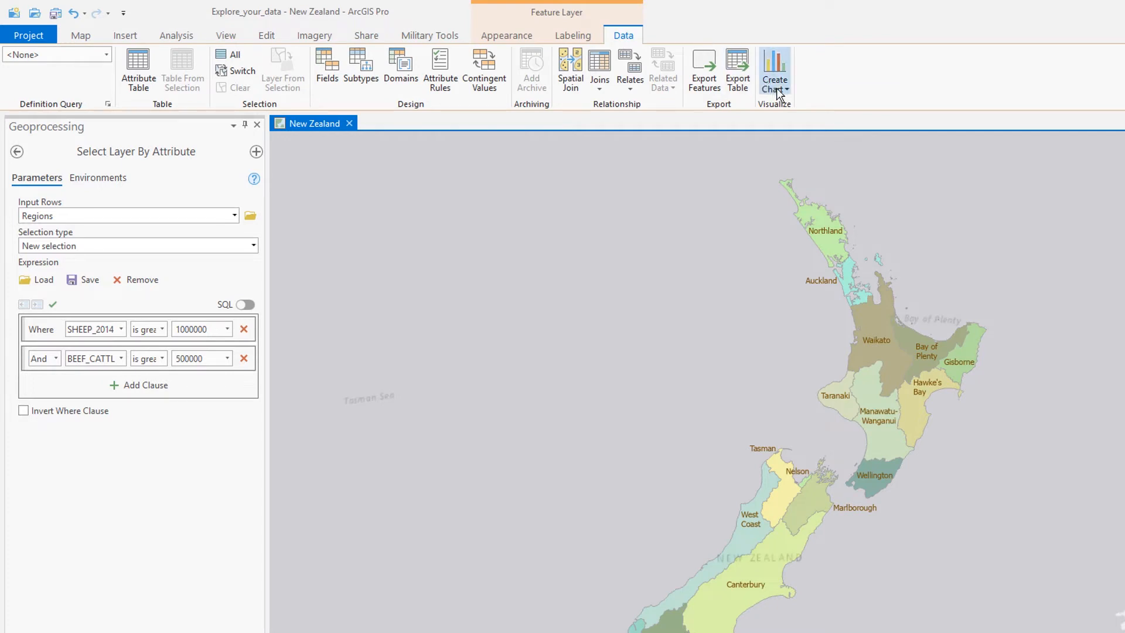
pyautogui.click(774, 70)
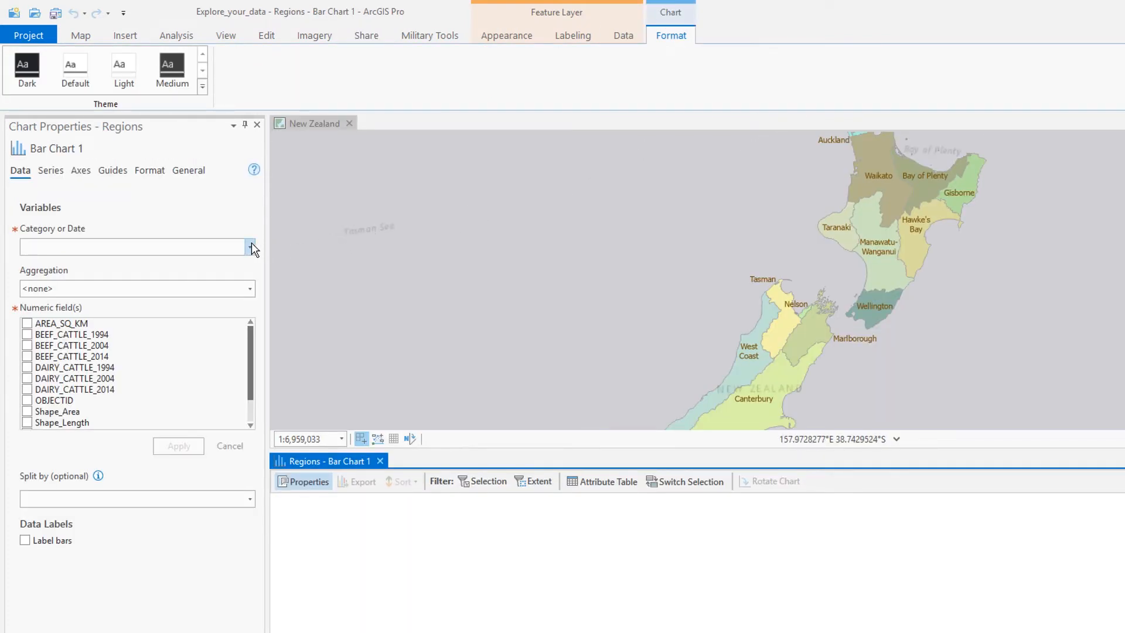
pyautogui.click(251, 246)
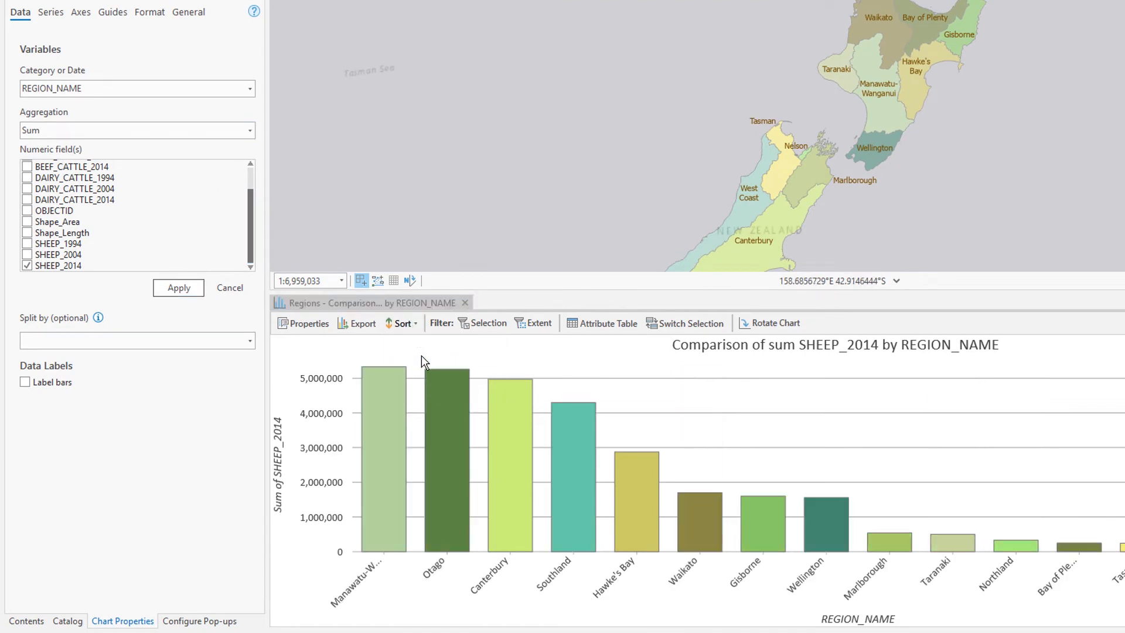
pyautogui.moveTo(423, 362); pyautogui.dragTo(617, 443)
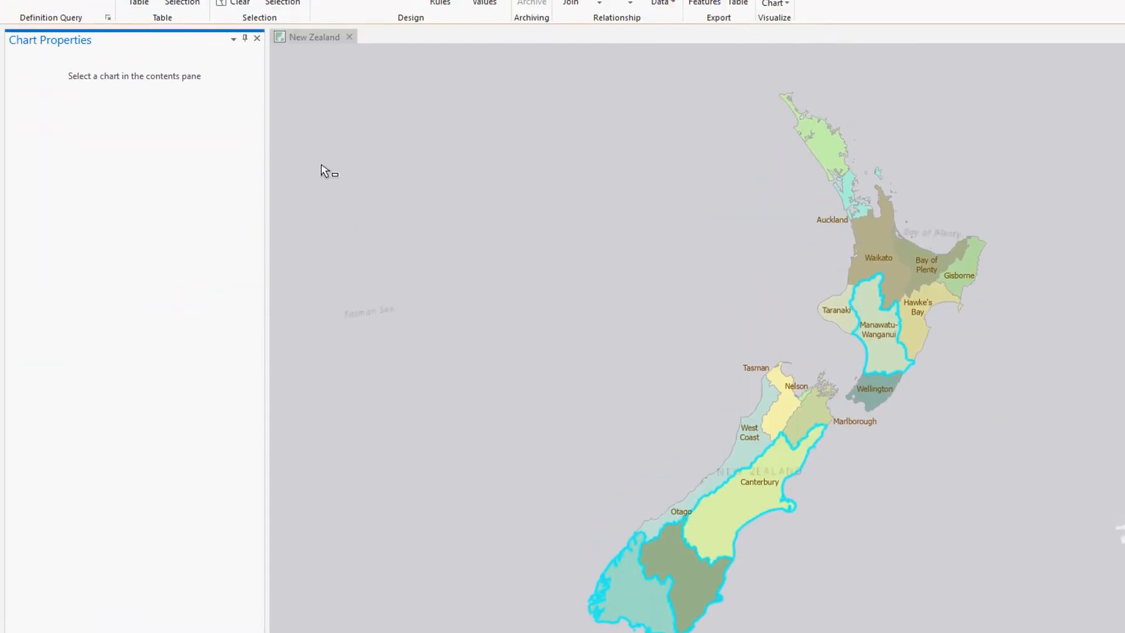
# Limit the Regions pop-up fields to REGION_NAME, SHEEP_2014 and BEEF_CATTLE_2014.
pyautogui.click(51, 244)
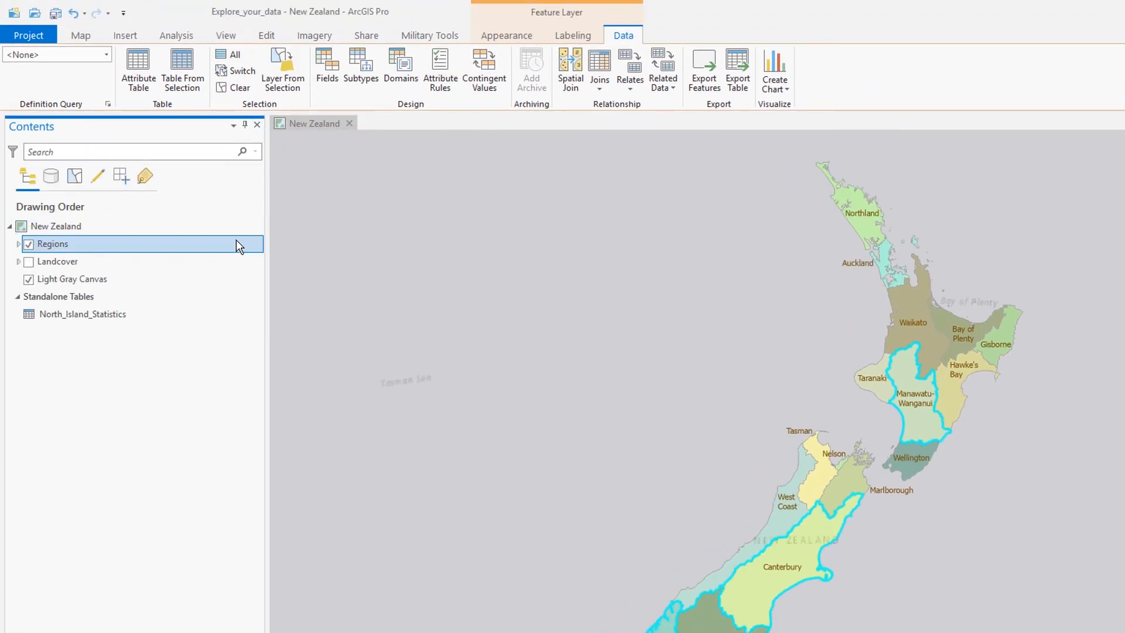
pyautogui.rightClick(51, 243)
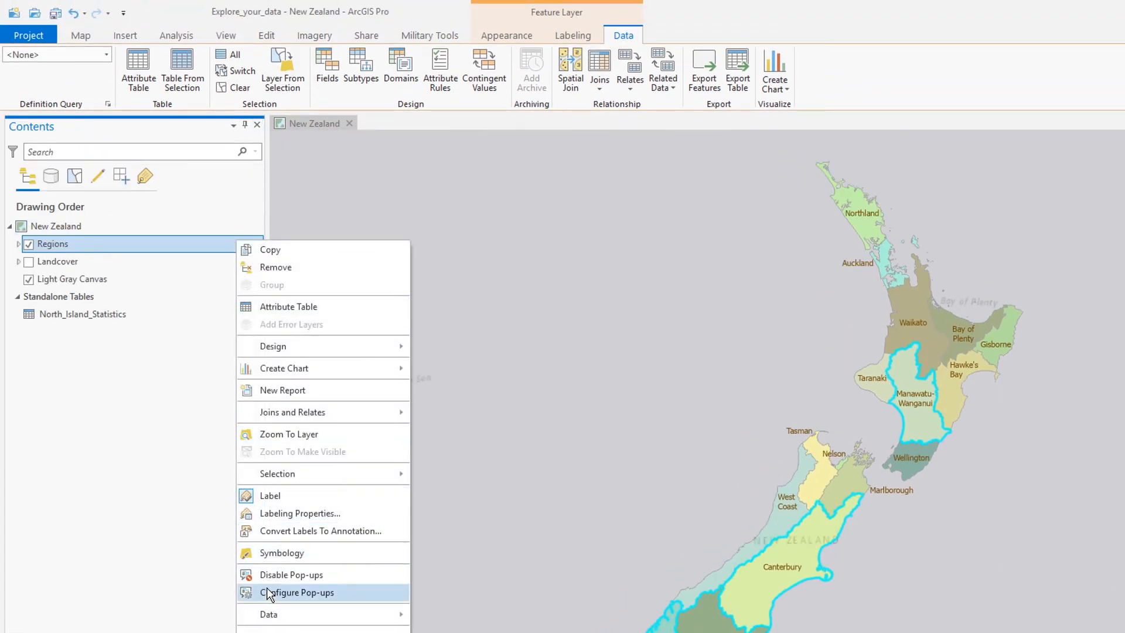
pyautogui.click(297, 592)
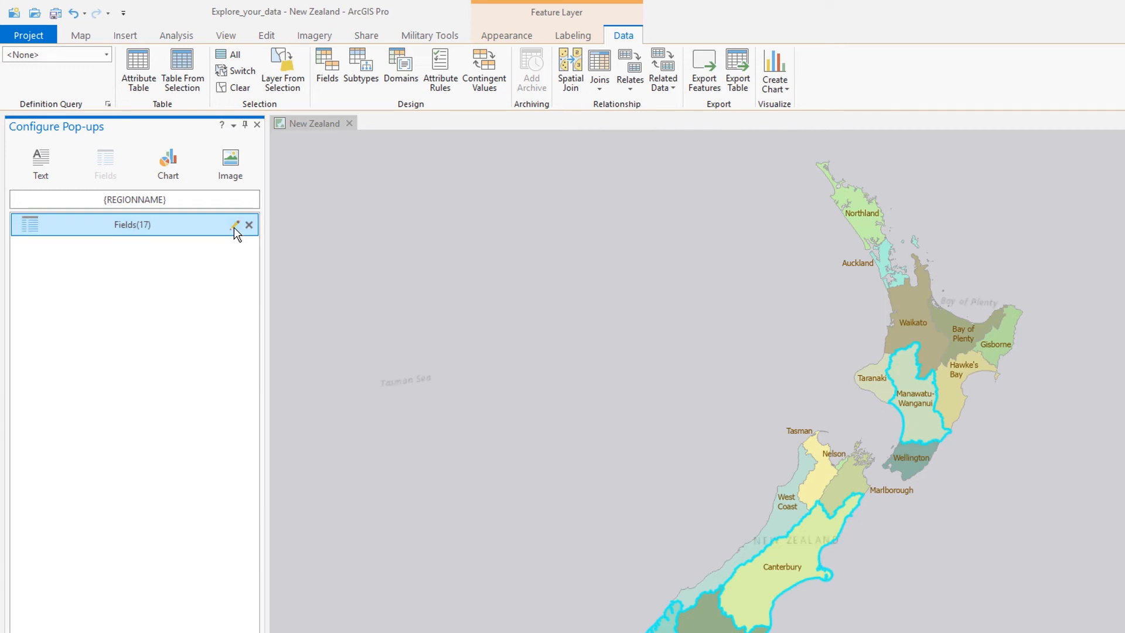
pyautogui.click(236, 225)
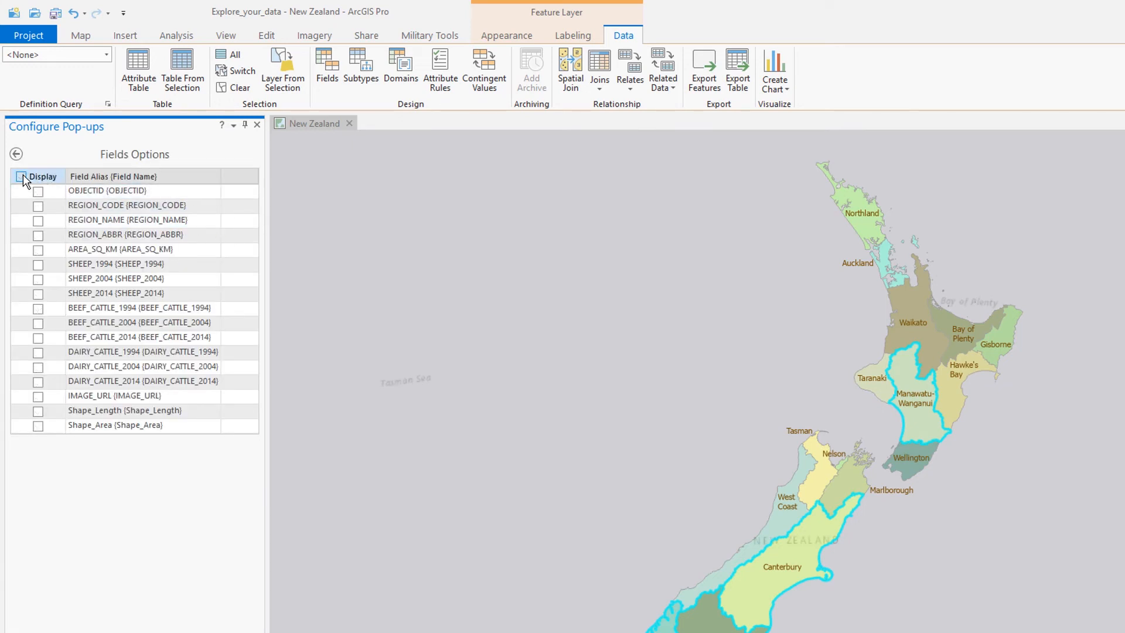
pyautogui.click(38, 220)
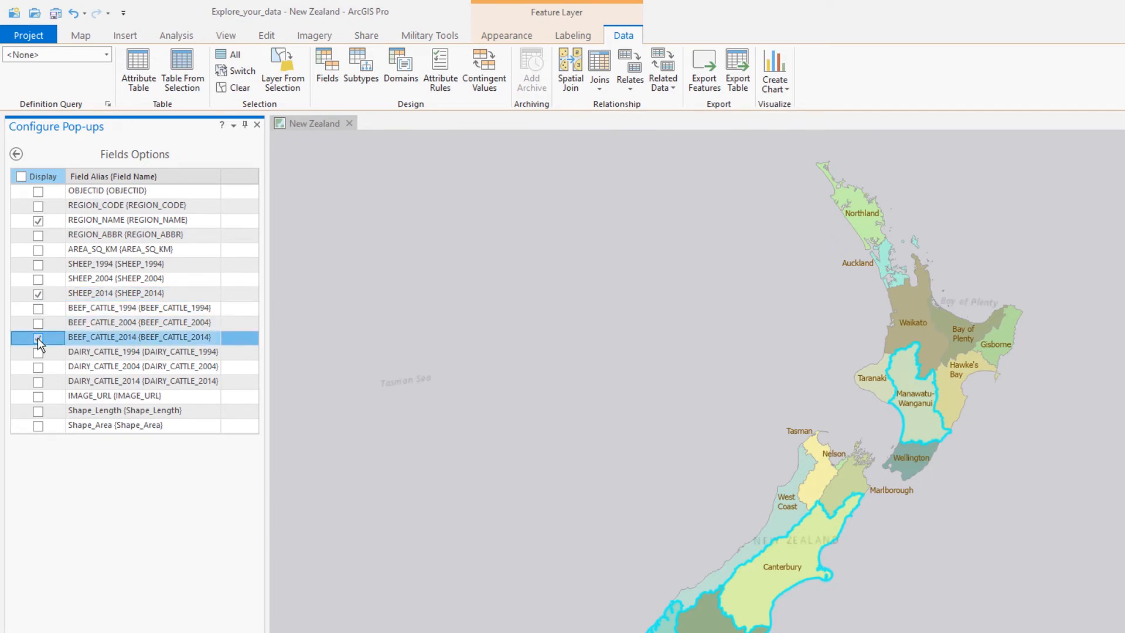
pyautogui.click(38, 338)
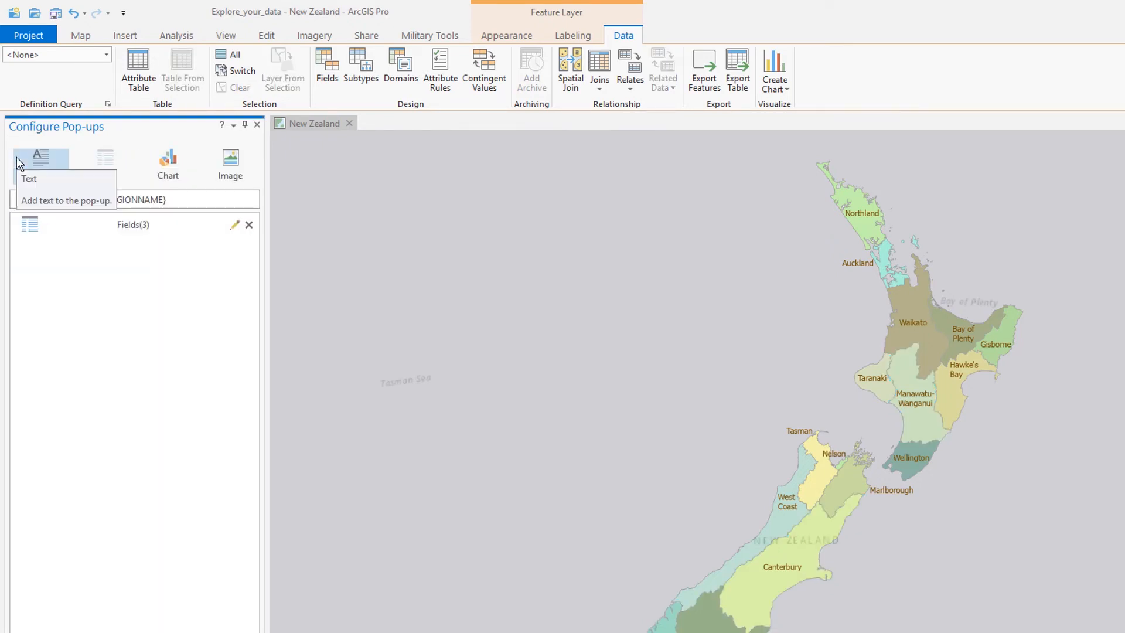
# Add a field-sourced image element to the Regions pop-up.
pyautogui.click(230, 163)
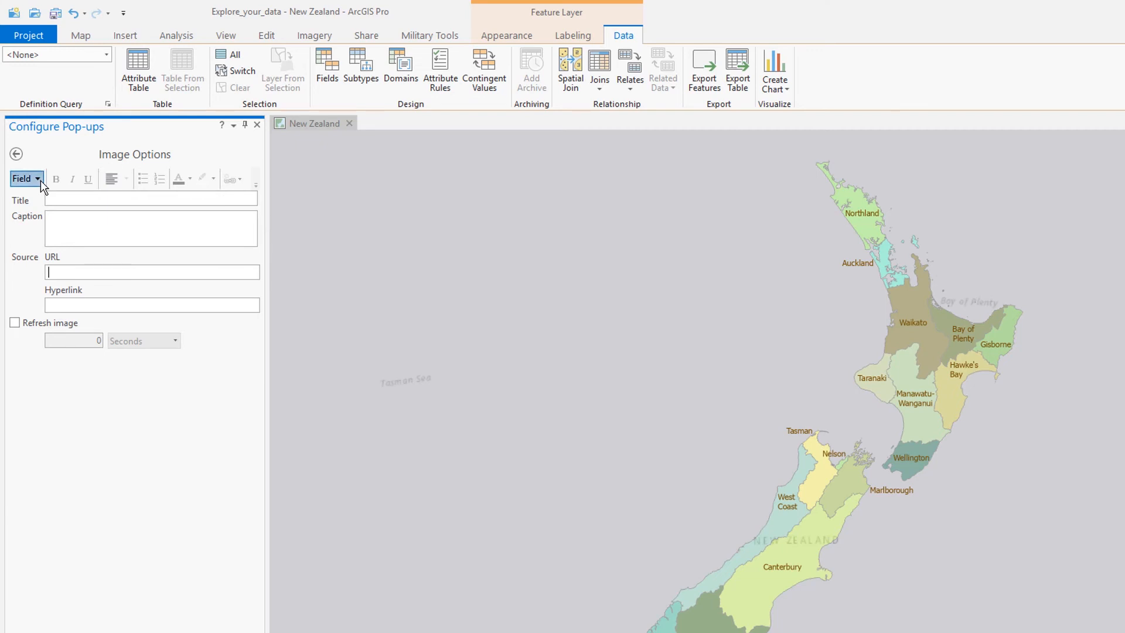
pyautogui.click(26, 179)
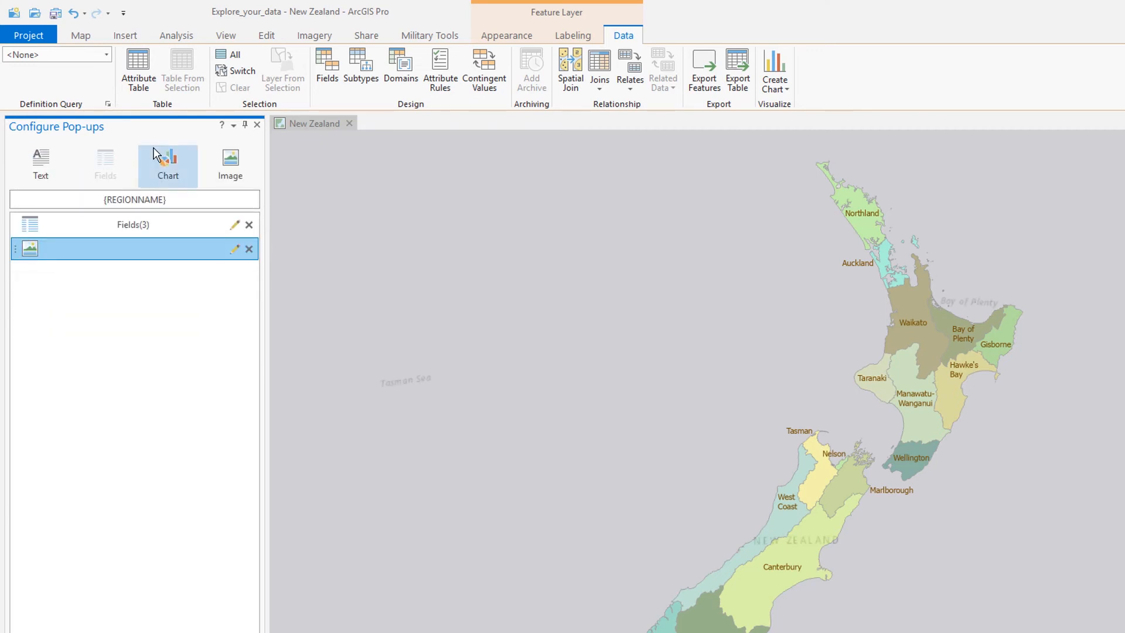
pyautogui.click(80, 35)
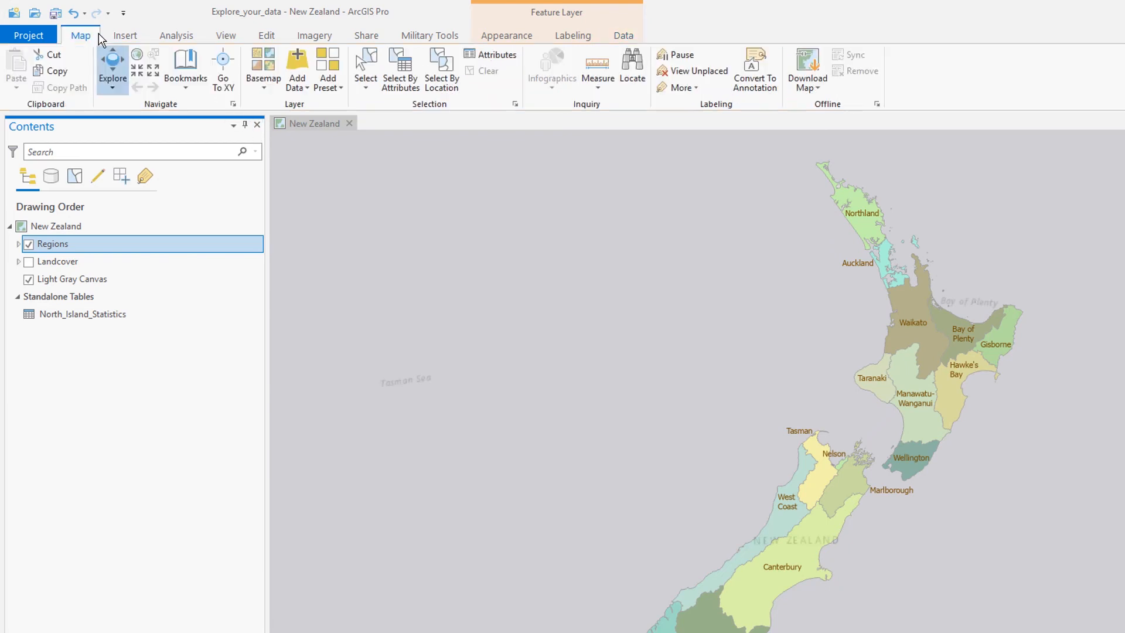
# Open Gisborne's pop-up and scroll down to its cattle photo.
pyautogui.click(1003, 333)
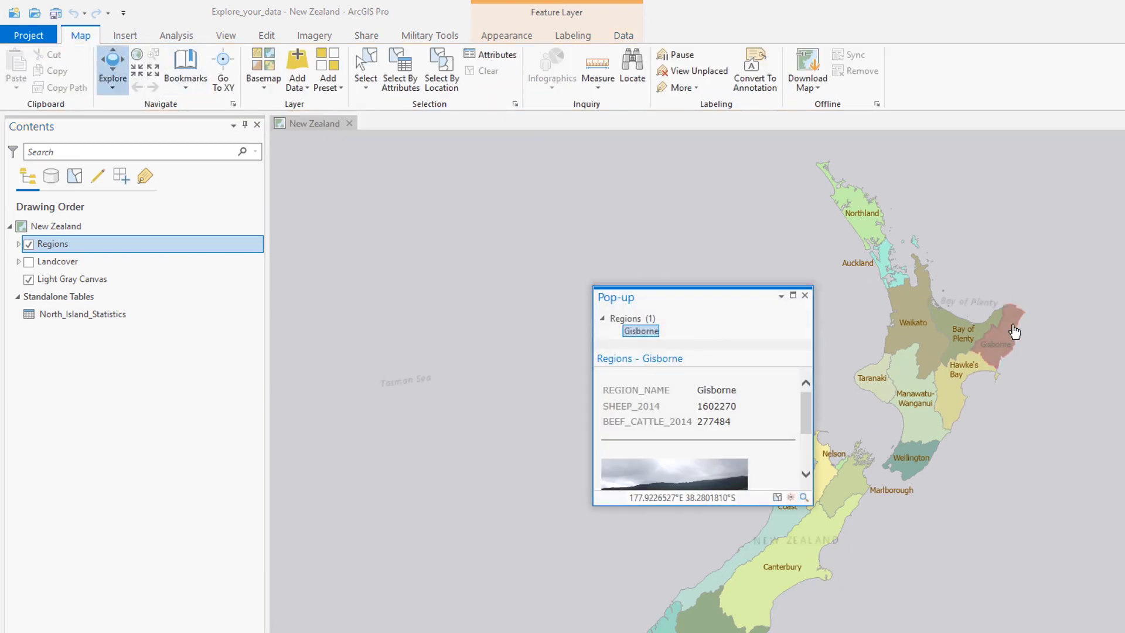
pyautogui.scroll(-3)
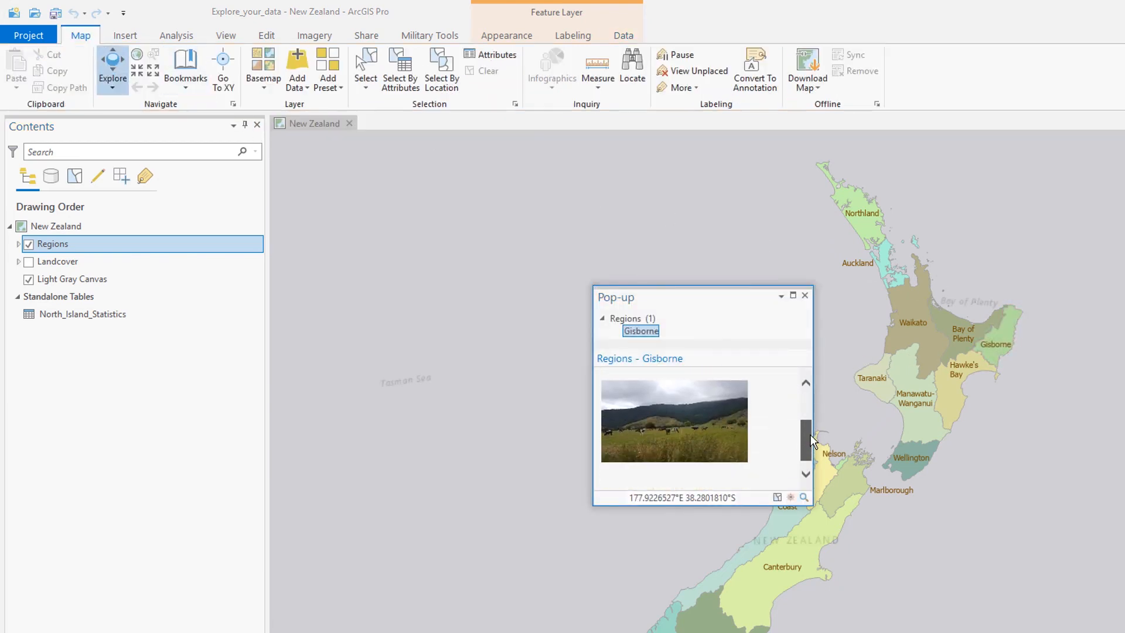